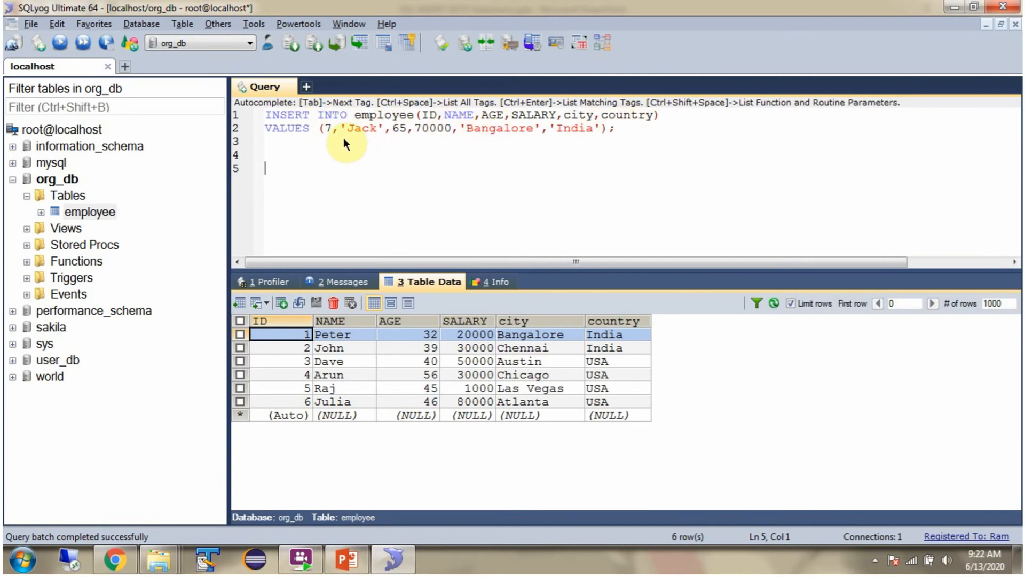
mouse_move(376, 137)
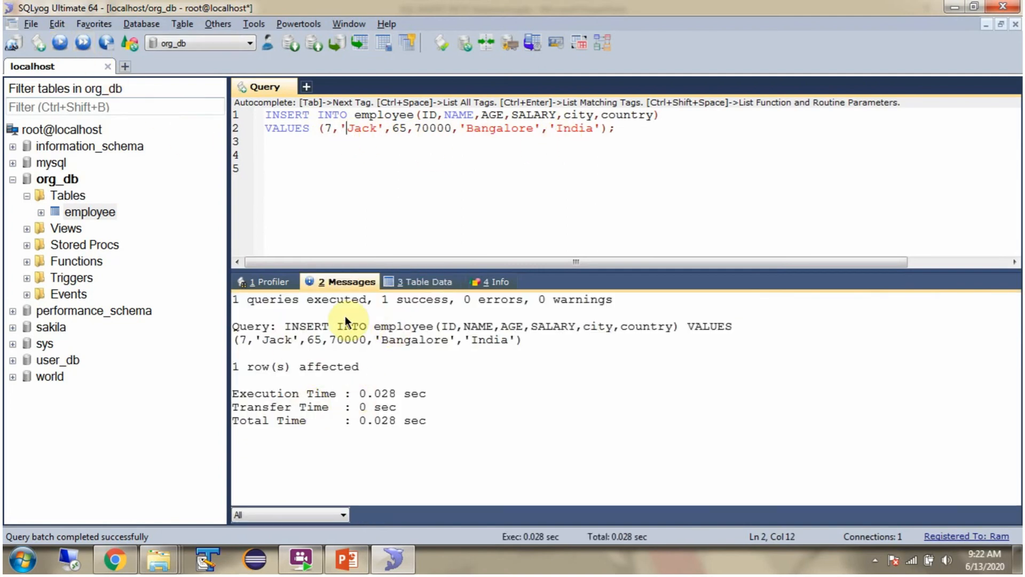
mouse_move(458, 311)
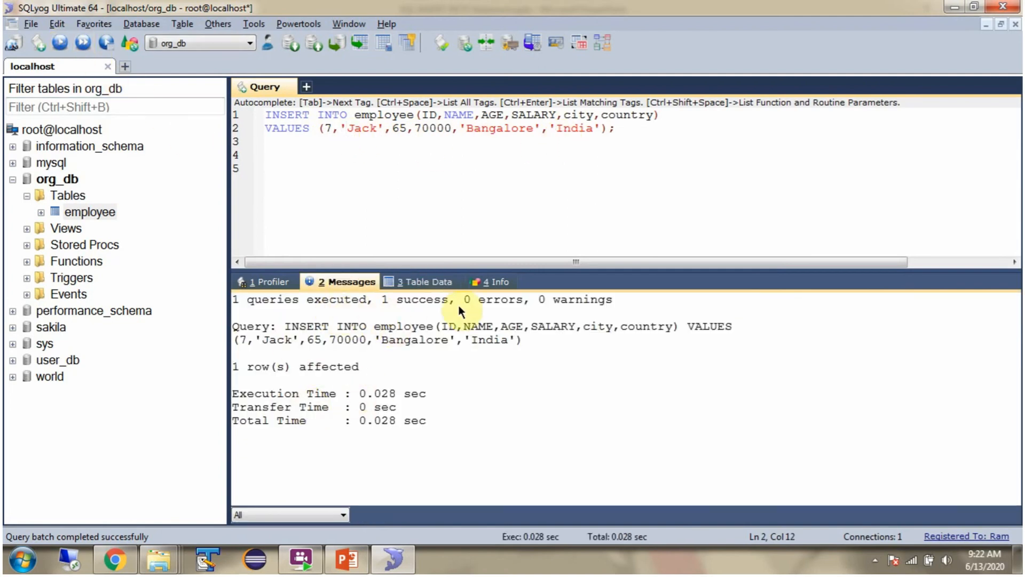
Step: Refresh the Table Data view so row 7 (Jack, 65, 70000, Bangalore, India) appears
click(420, 281)
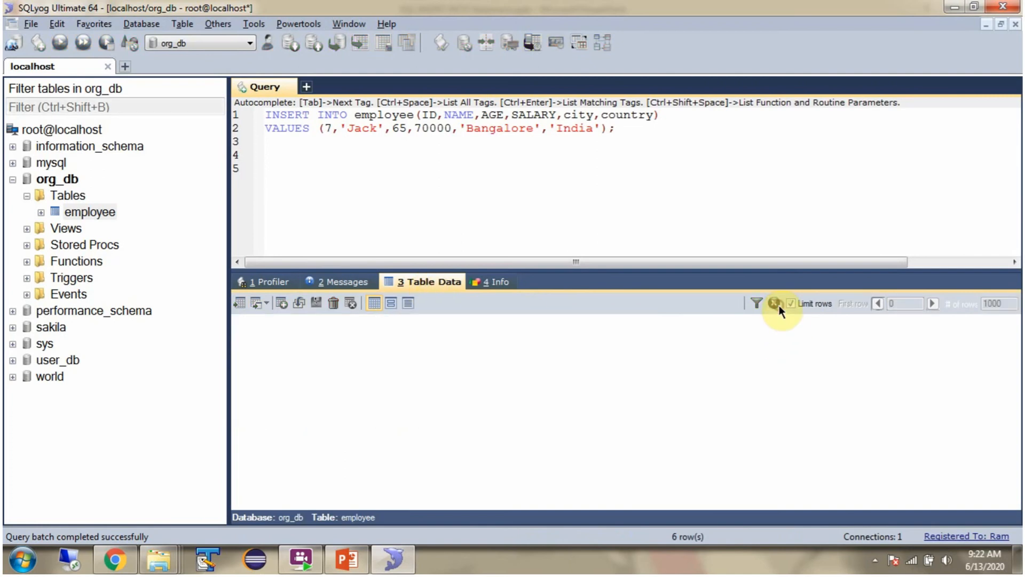
click(775, 302)
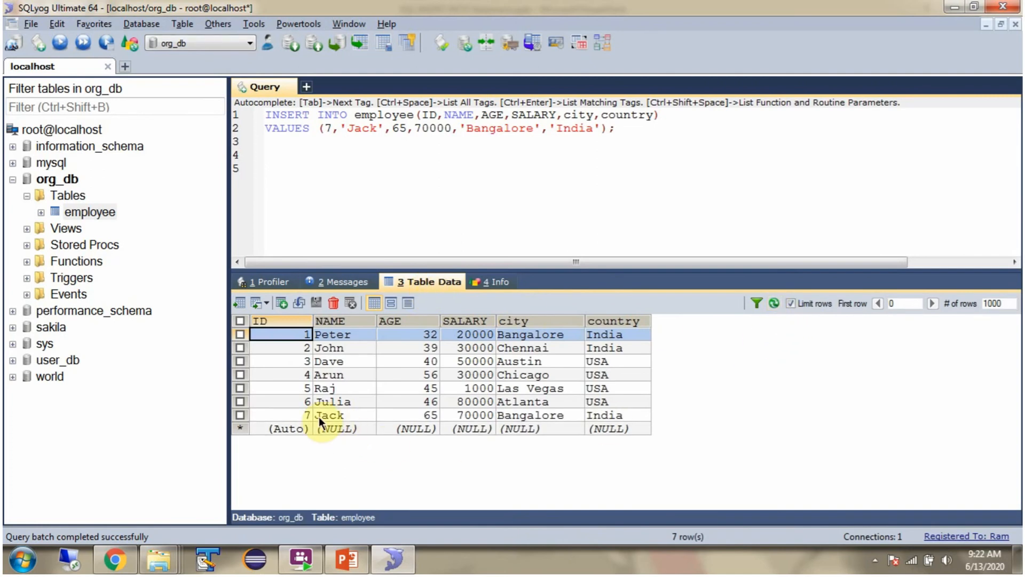
mouse_move(552, 422)
text(INSERT INTO employee VALUES (8,'Rocky',55,80000,'Bangalore','India');)
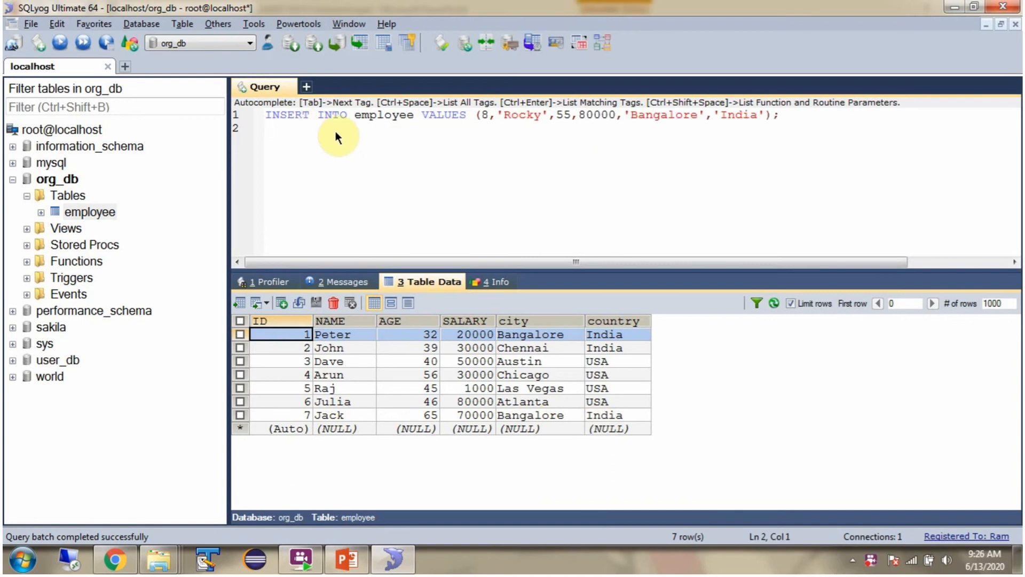
mouse_move(467, 135)
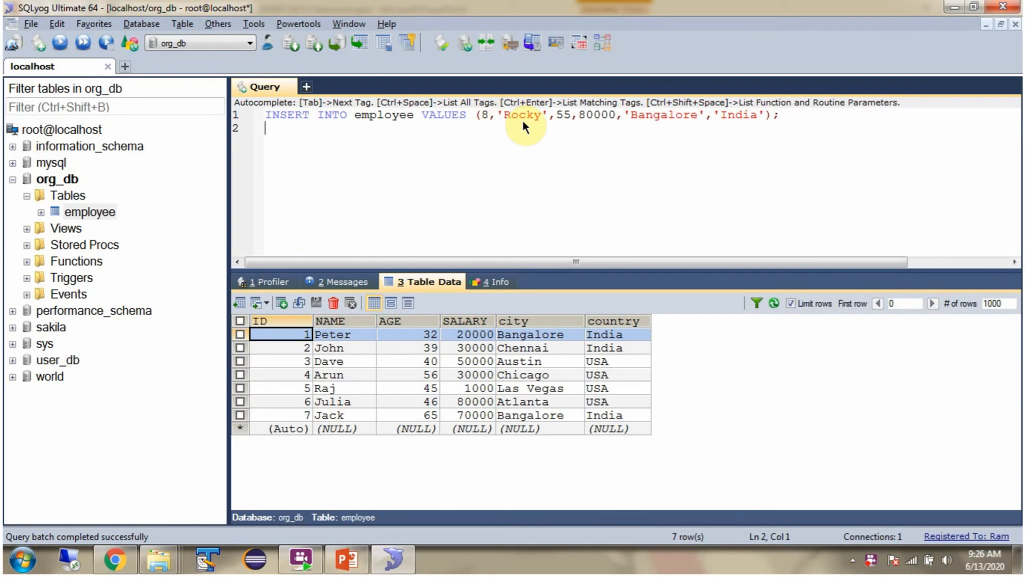
mouse_move(736, 124)
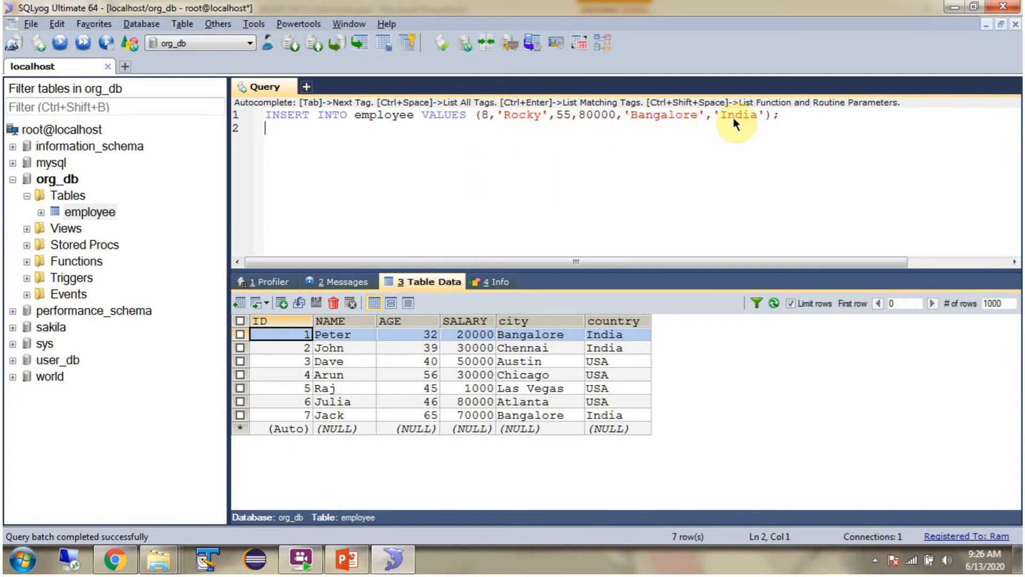
mouse_move(696, 126)
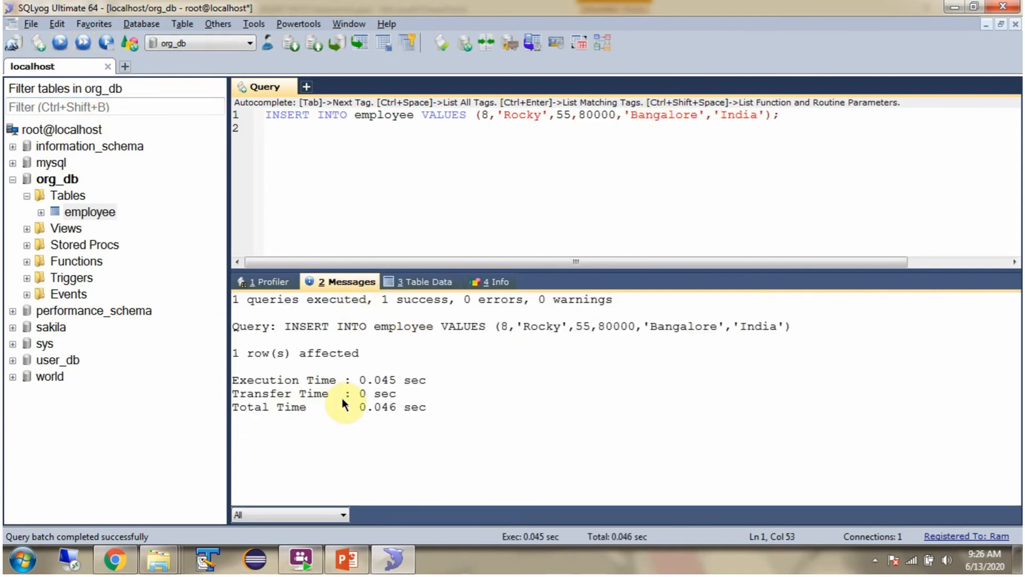
Step: View Rocky's row 8, then write a four-column INSERT for employee 9, Raj, 67, India
click(426, 281)
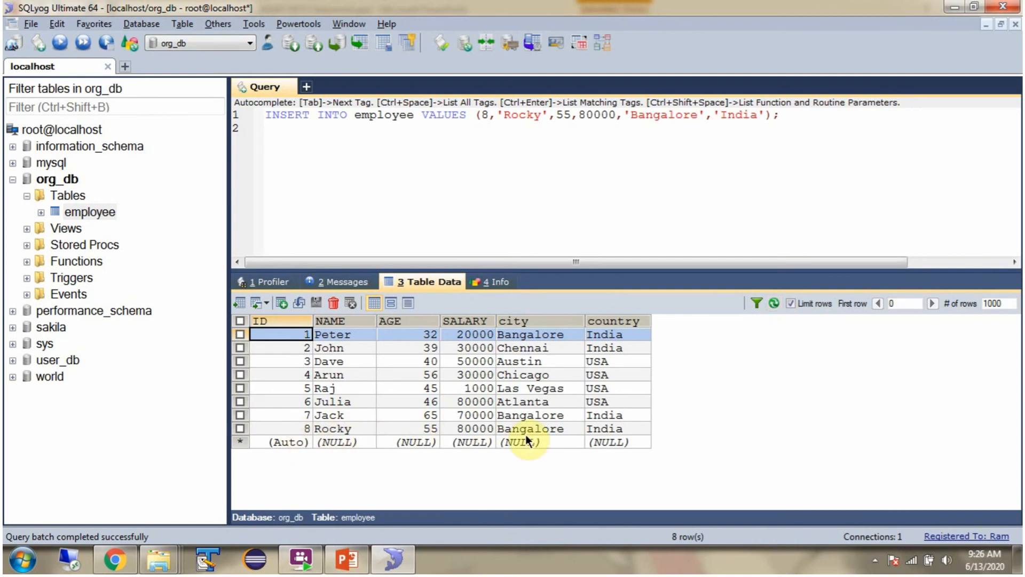
mouse_move(615, 443)
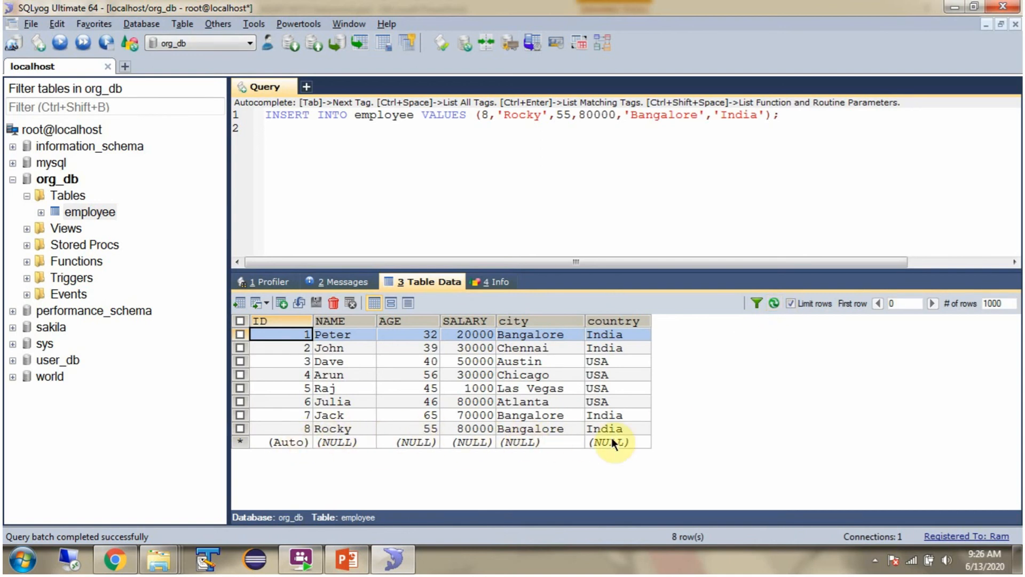
text(INSERT INTO employee(ID,NAME,AGE,country) VALUES (9,'Raj',67,'India');)
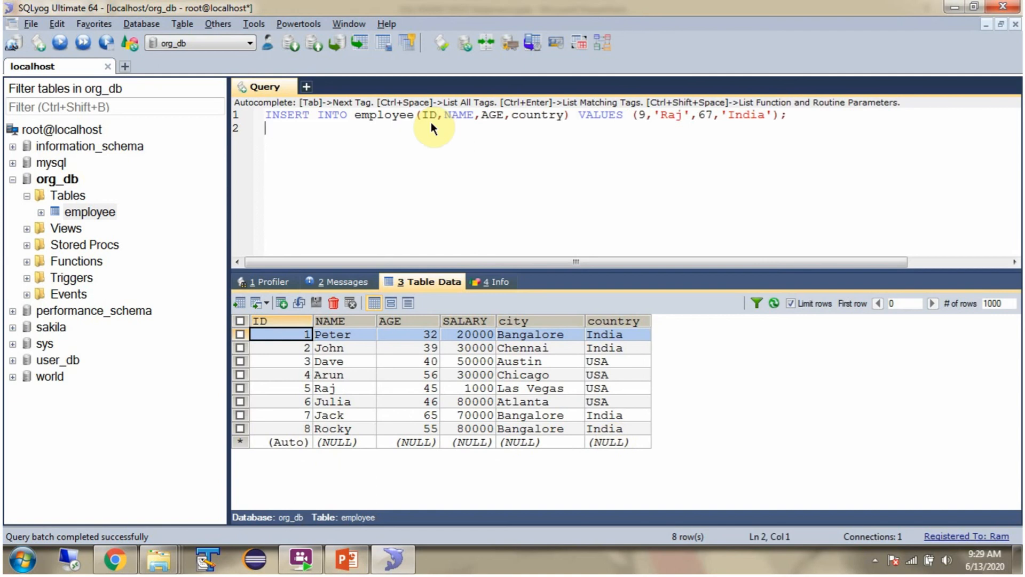
mouse_move(299, 138)
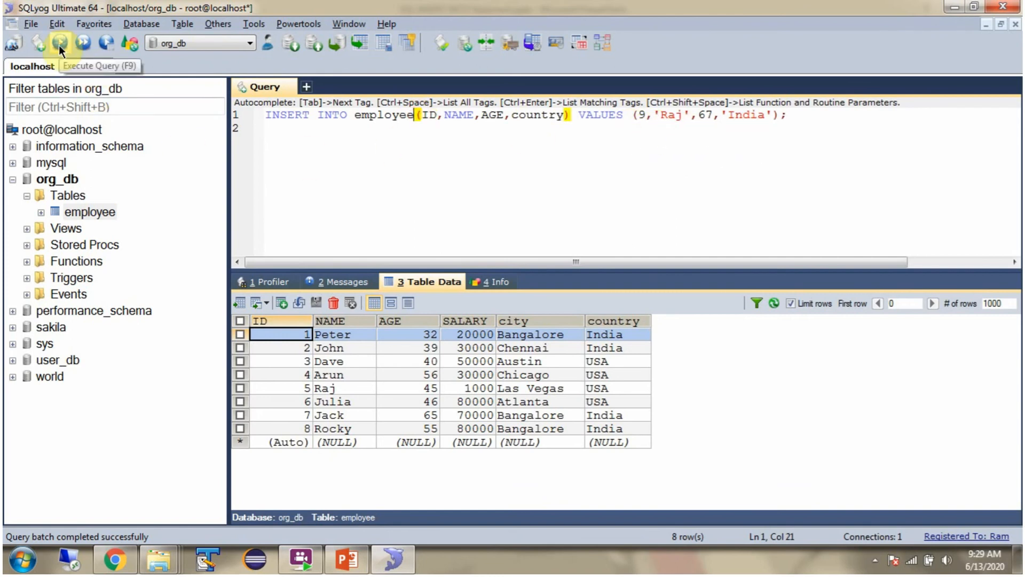
Step: Run the partial-column INSERT for Raj and refresh Table Data to show row 9
click(59, 43)
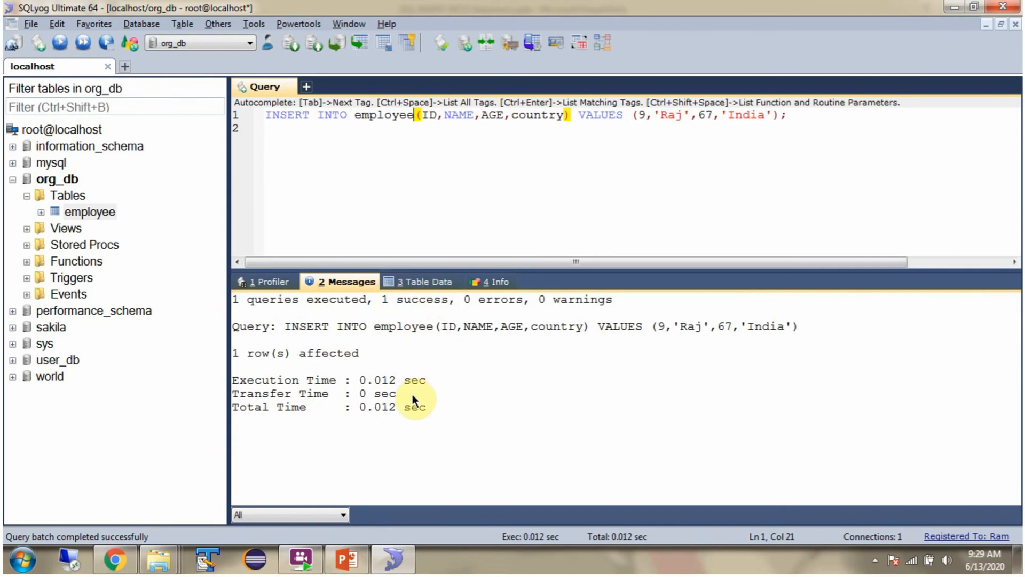
click(429, 281)
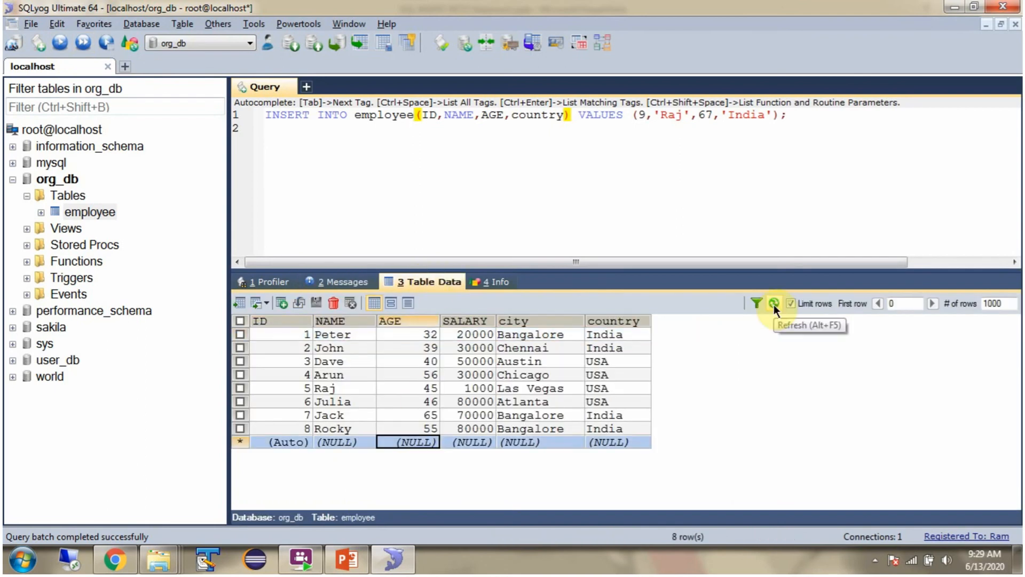
click(771, 302)
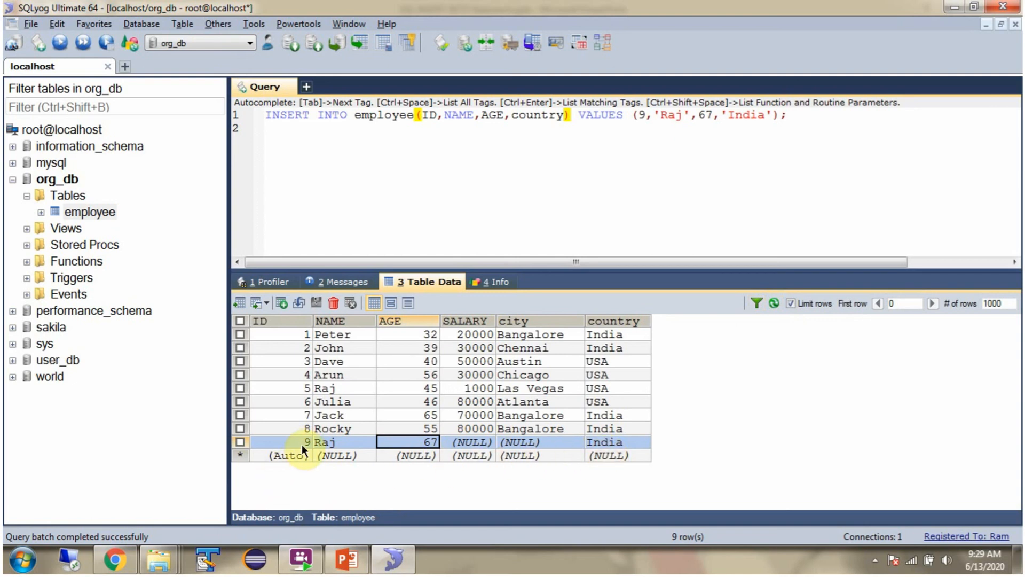
mouse_move(330, 450)
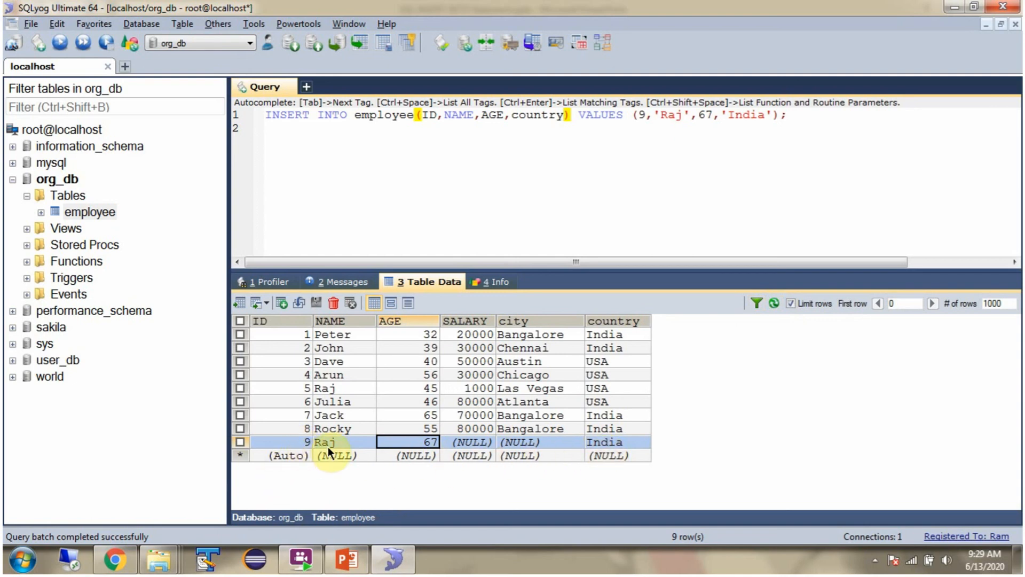
Step: Inspect row 9's cells, confirming salary and city are NULL
click(409, 442)
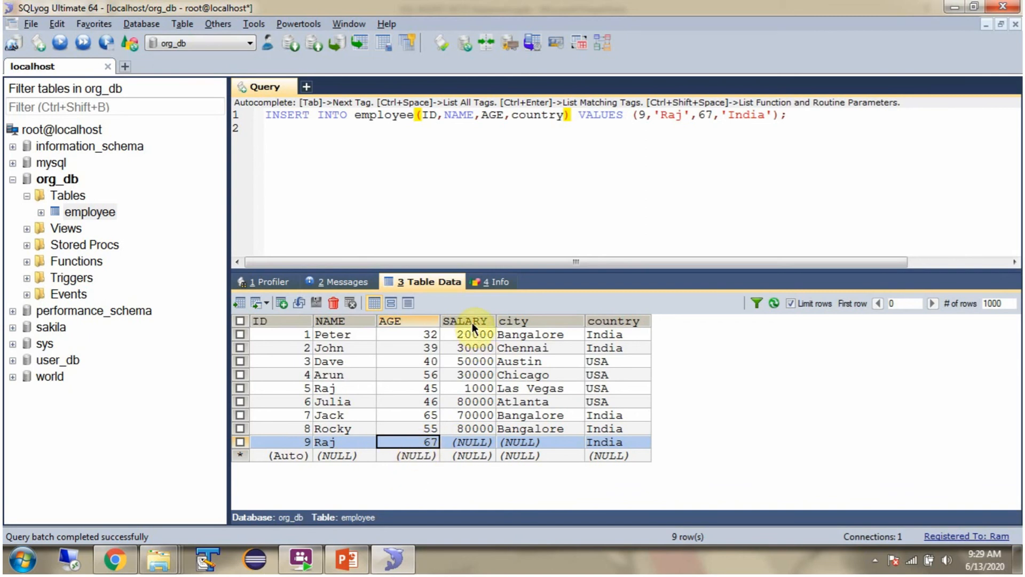
mouse_move(484, 450)
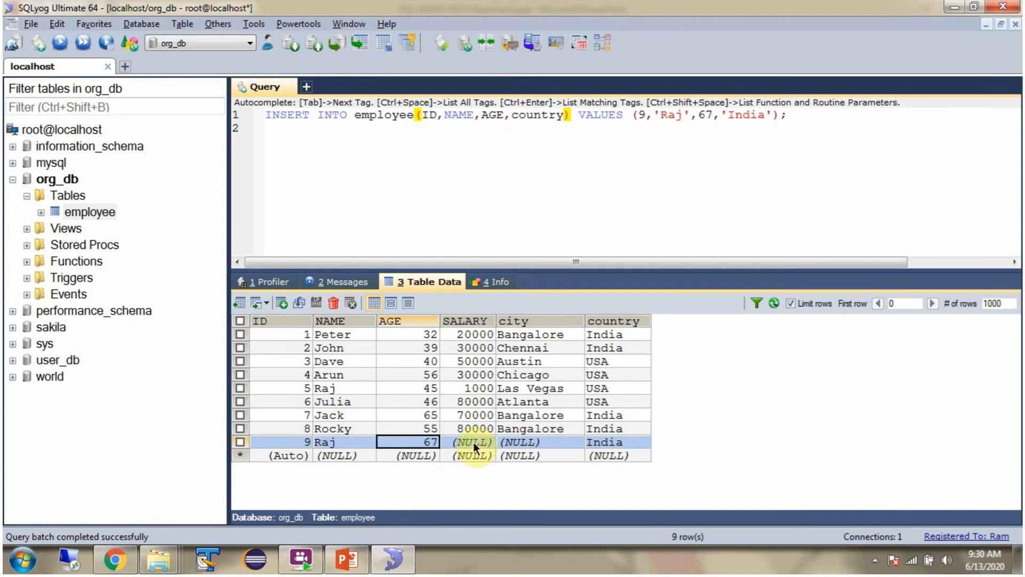
click(467, 441)
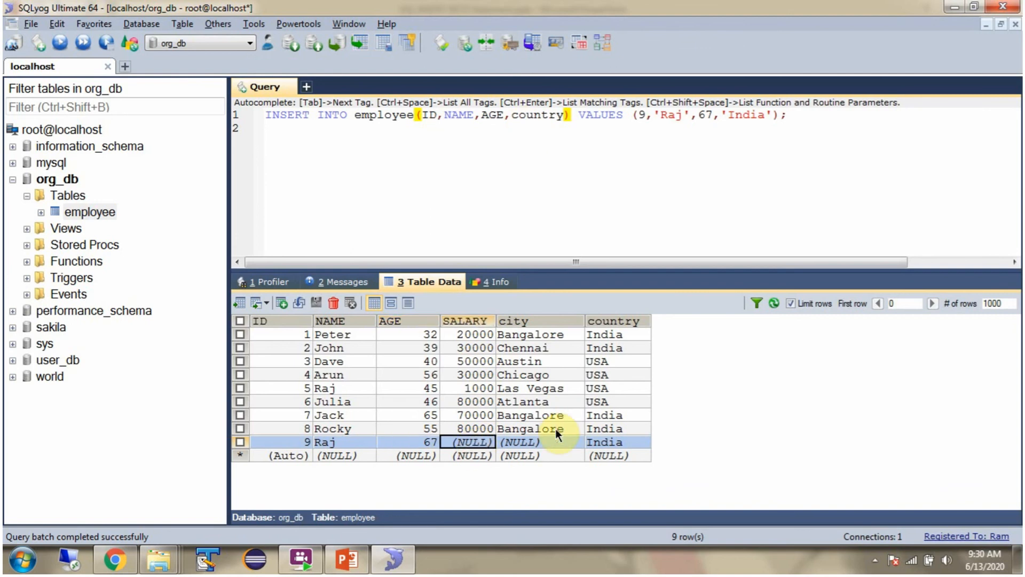
mouse_move(545, 445)
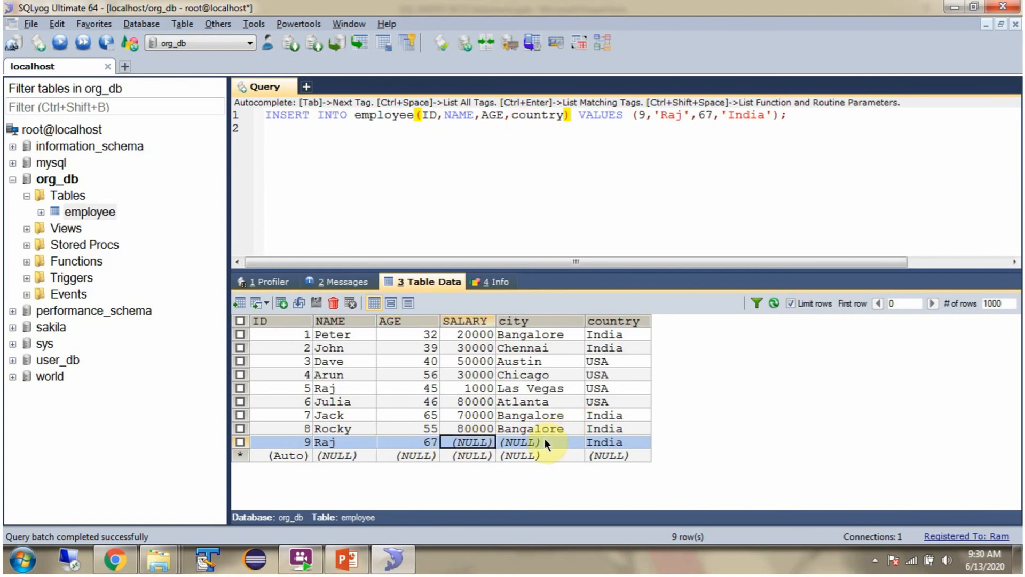
click(523, 442)
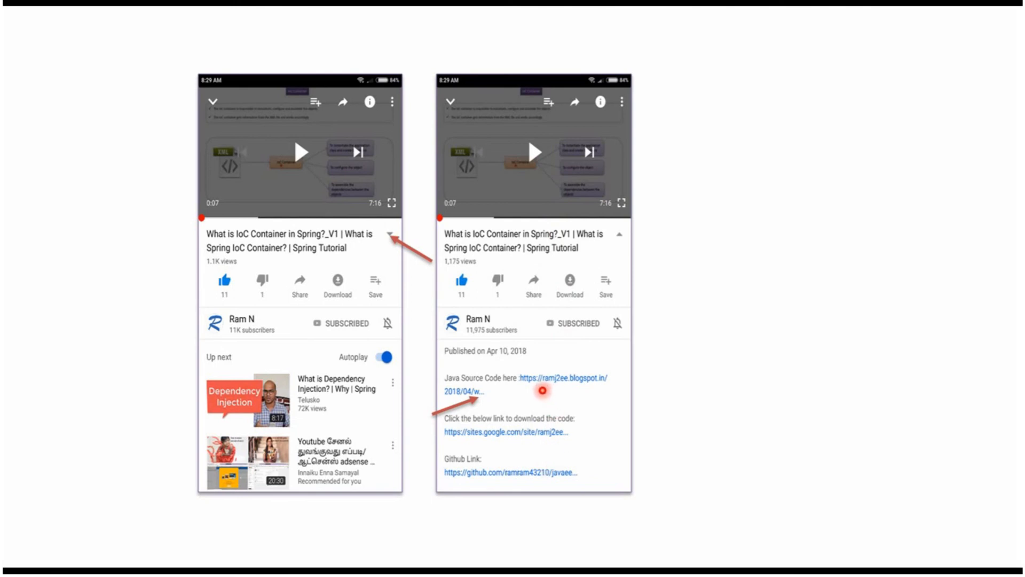
mouse_move(538, 459)
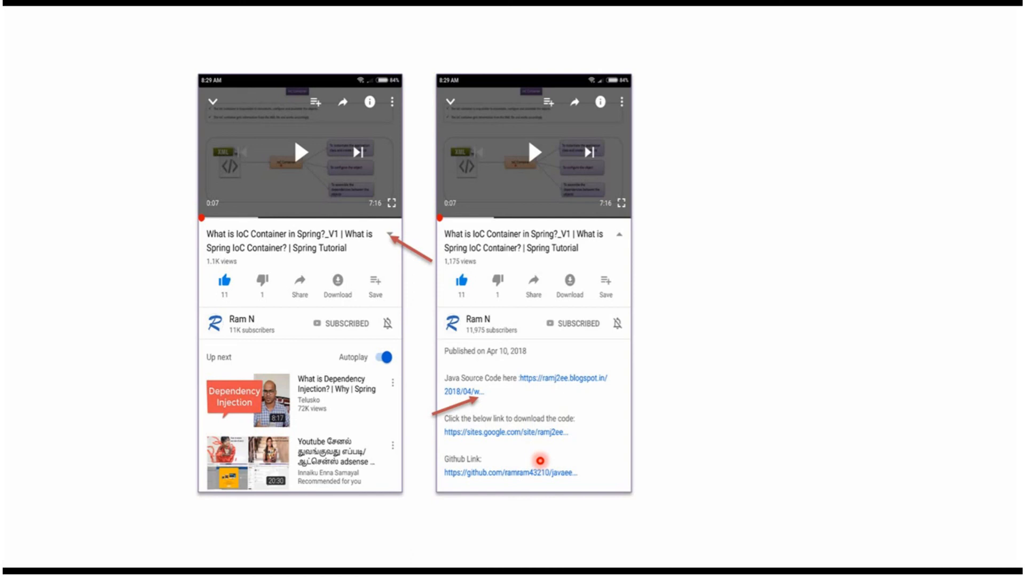